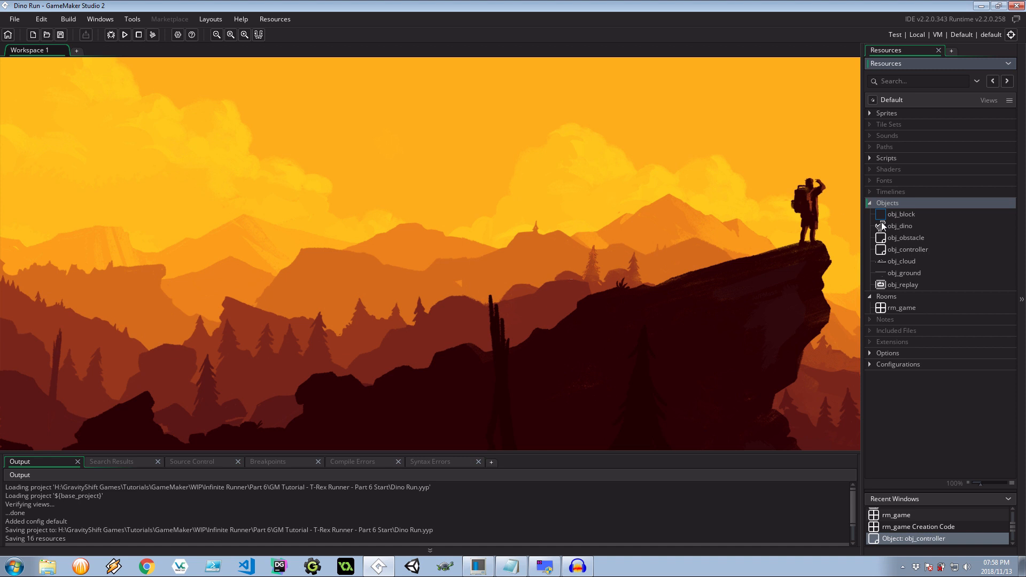
- Open obj_obstacle's Step code, highlight global.speedModifier, then view obj_controller's Create event
double_click(905, 237)
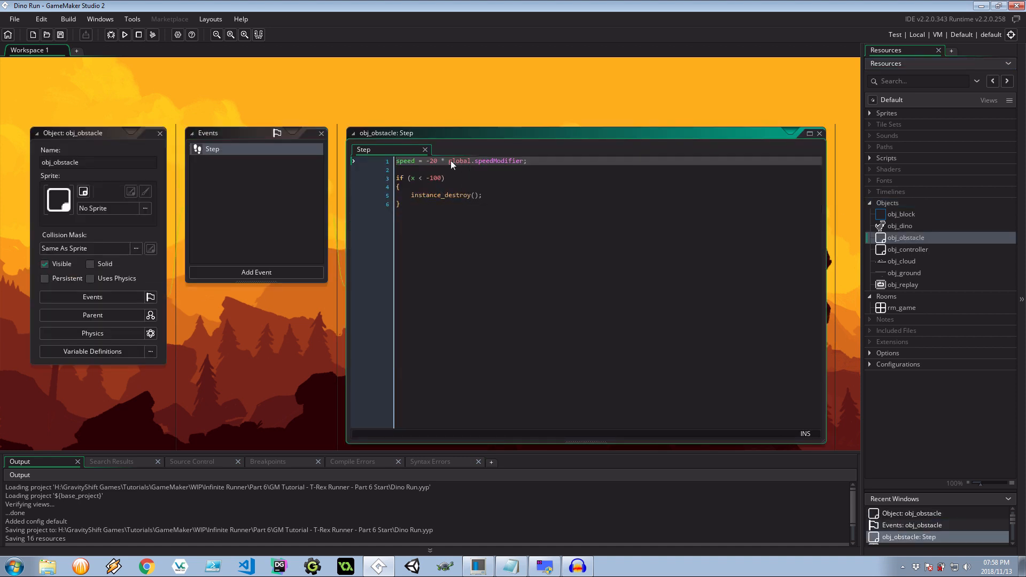
double_click(486, 161)
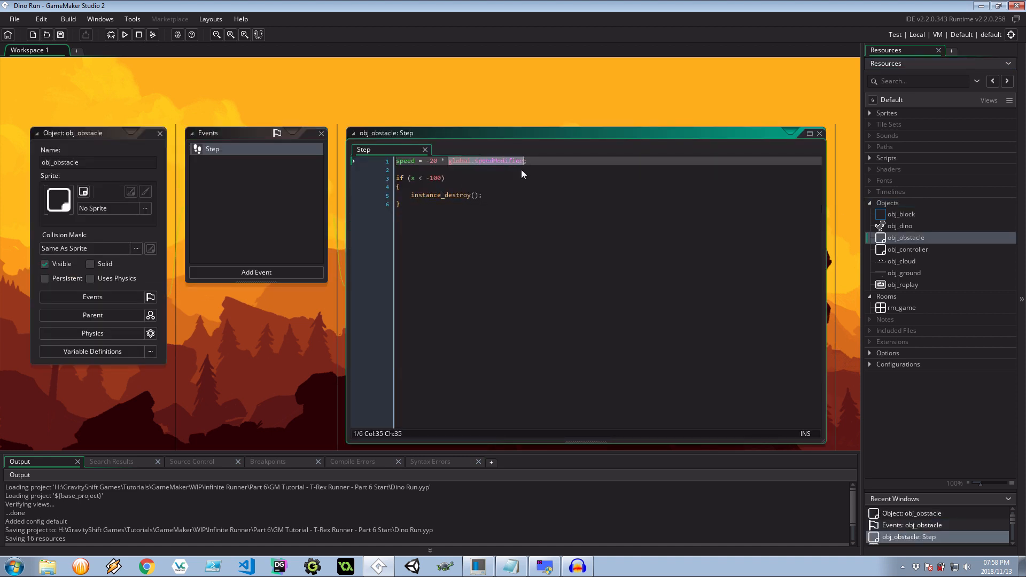
double_click(907, 249)
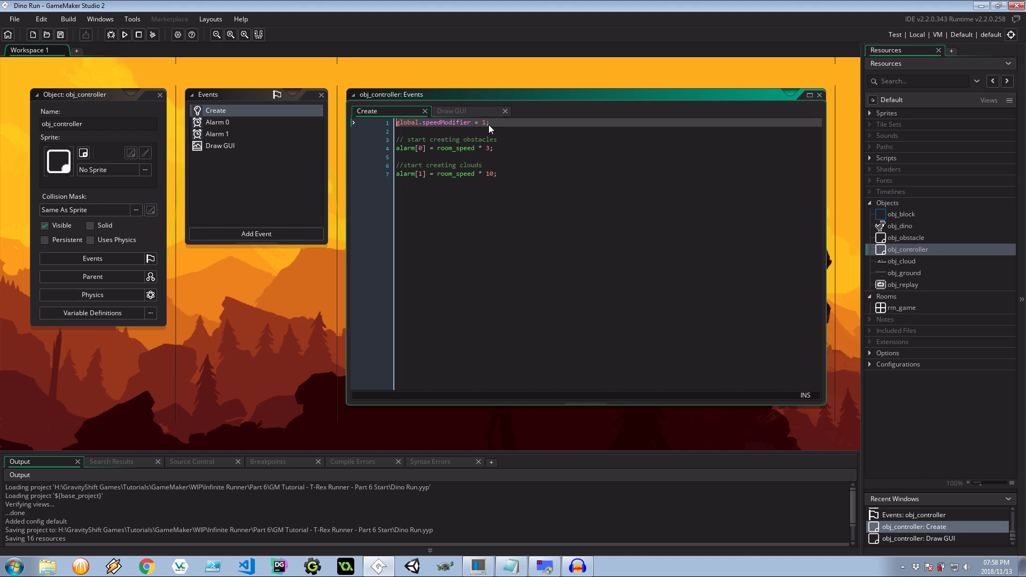
mouse_move(481, 132)
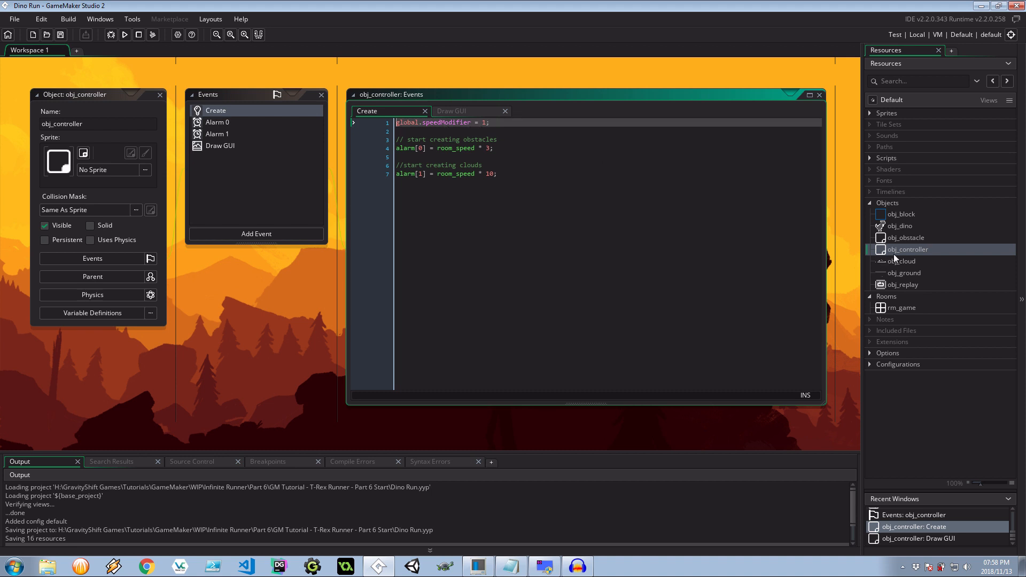
- Reopen obj_obstacle's Step event, where speed is -20 times global.speedModifier
double_click(906, 238)
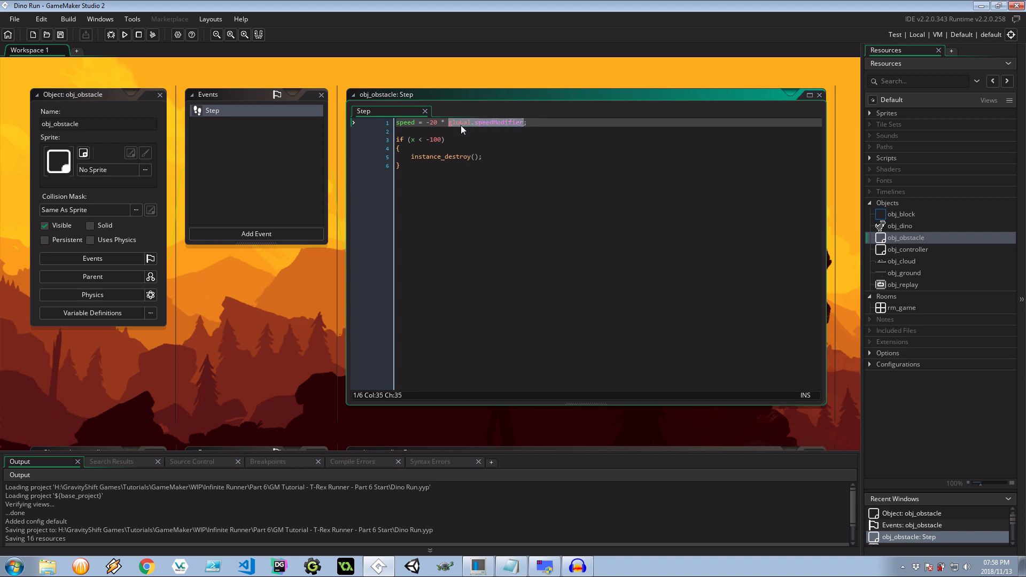
double_click(906, 250)
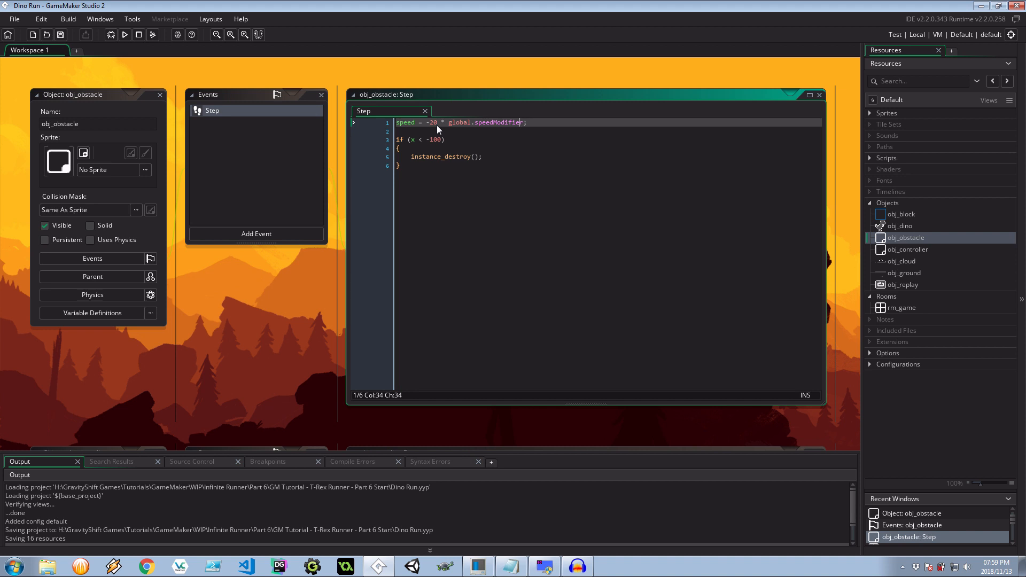
mouse_move(463, 222)
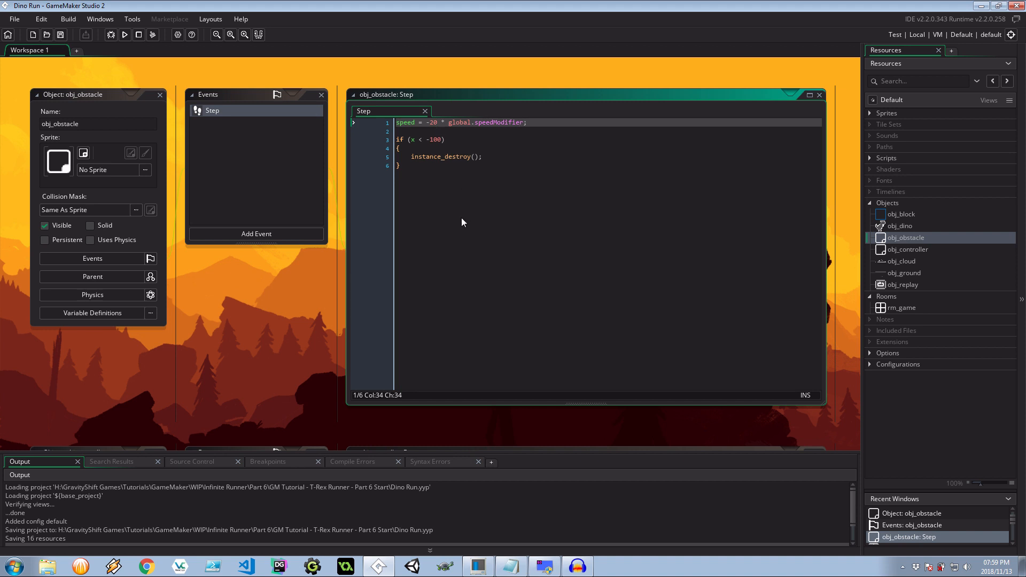
mouse_move(457, 203)
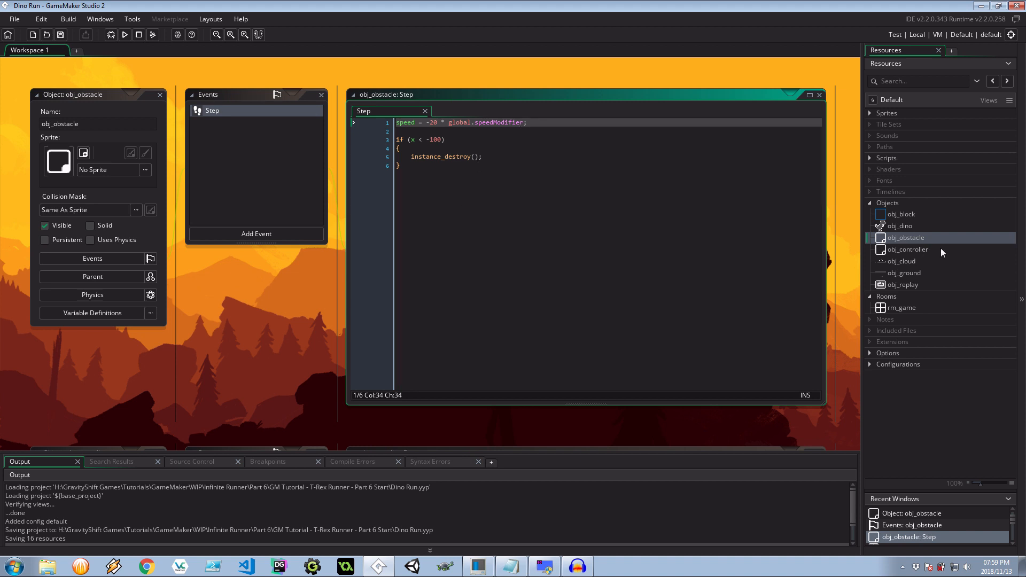
- Add an obj_controller Step event: global.speedModifier += 0.0005 and score scaled by global.speedModifier
double_click(906, 250)
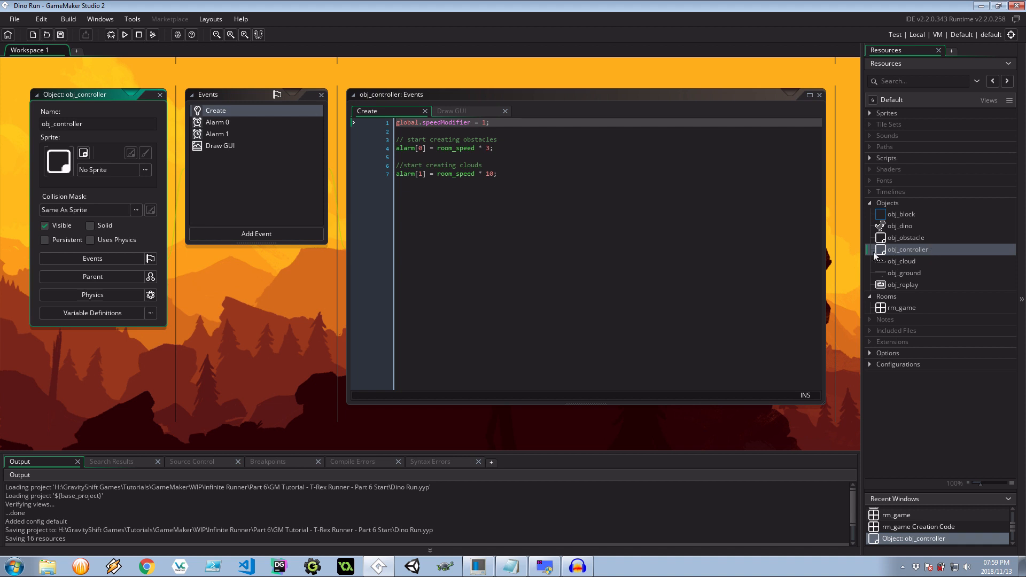
click(256, 233)
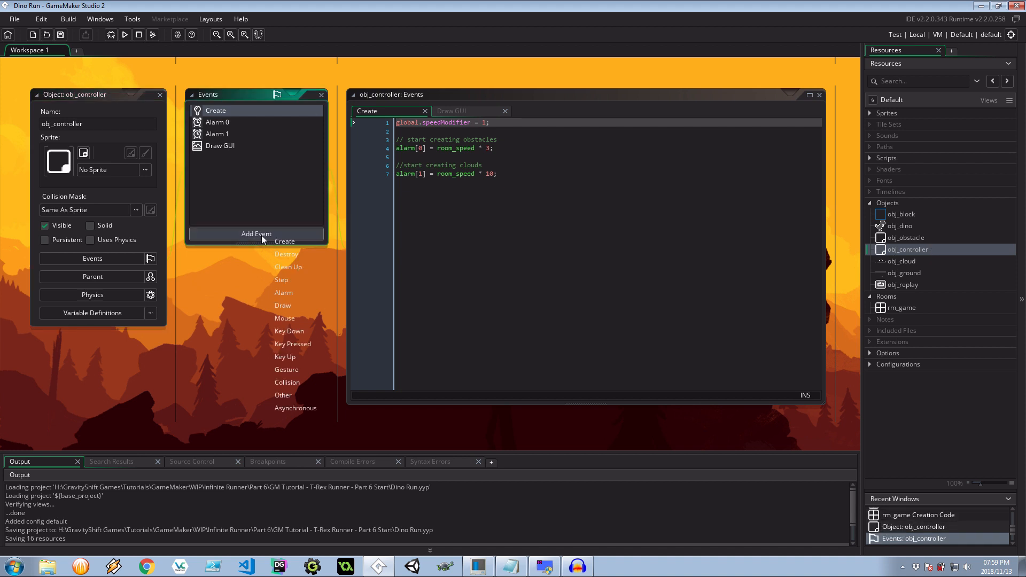
click(281, 280)
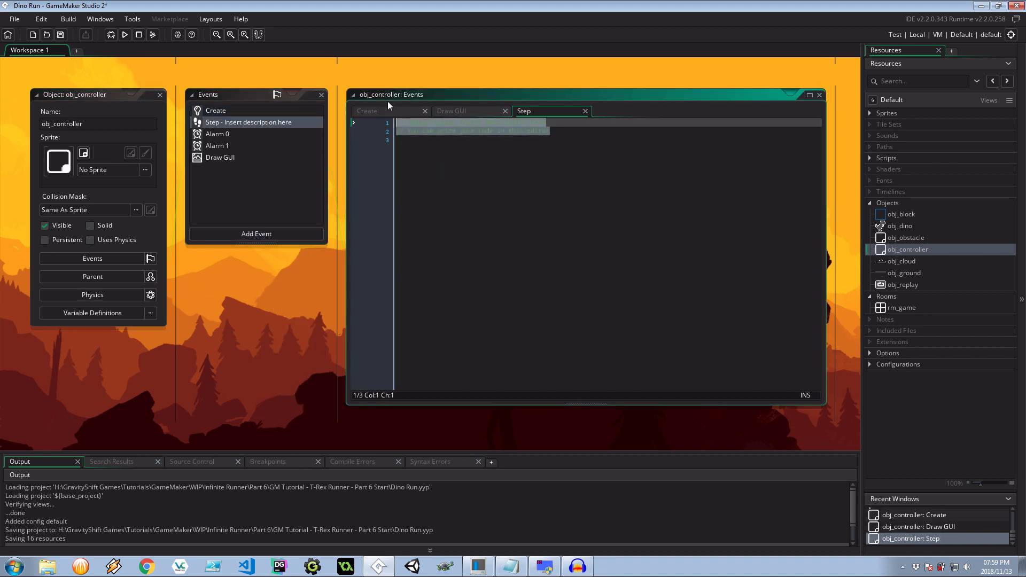
text(gloa)
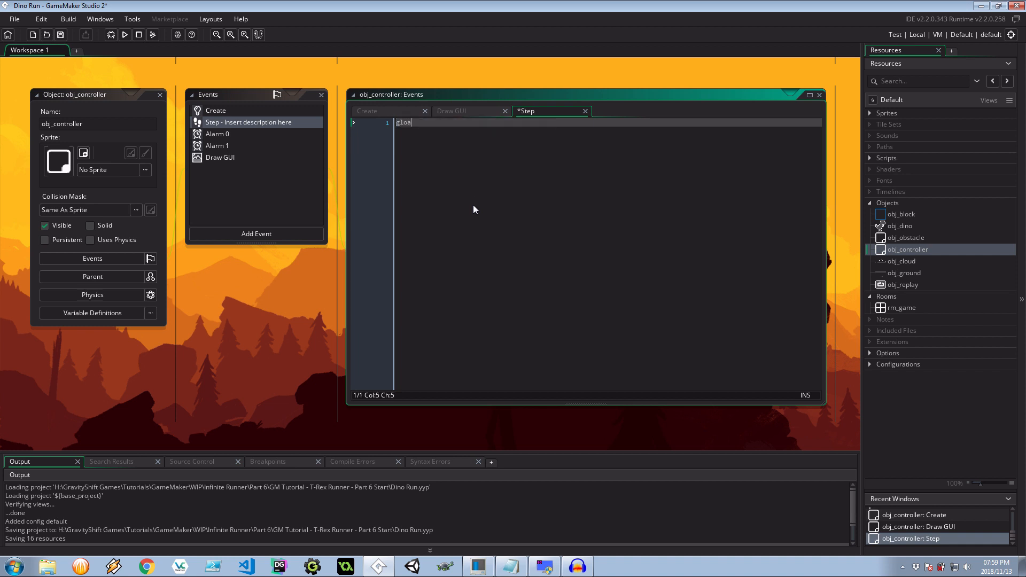
text(l)
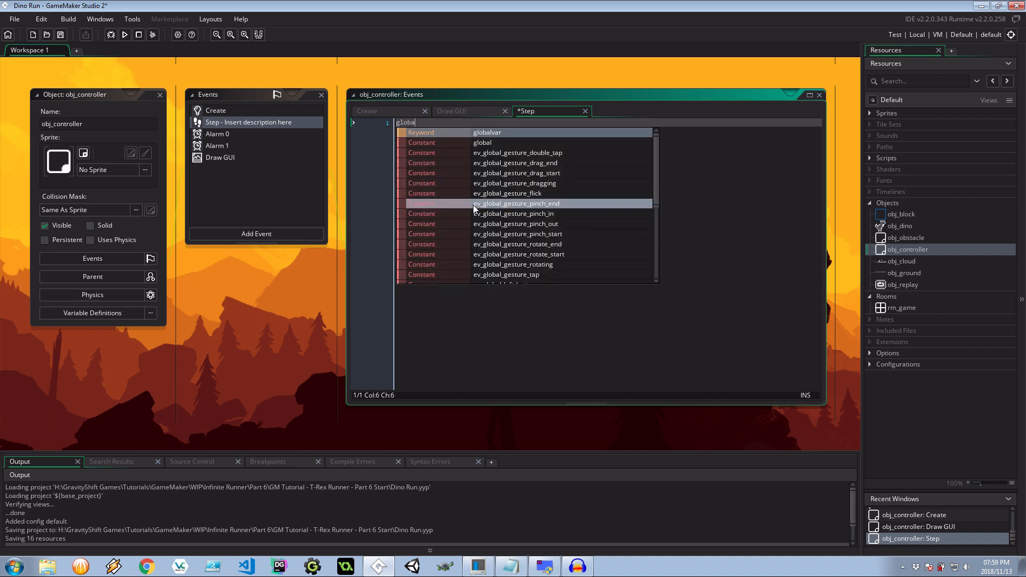
text(.speedModifier +=)
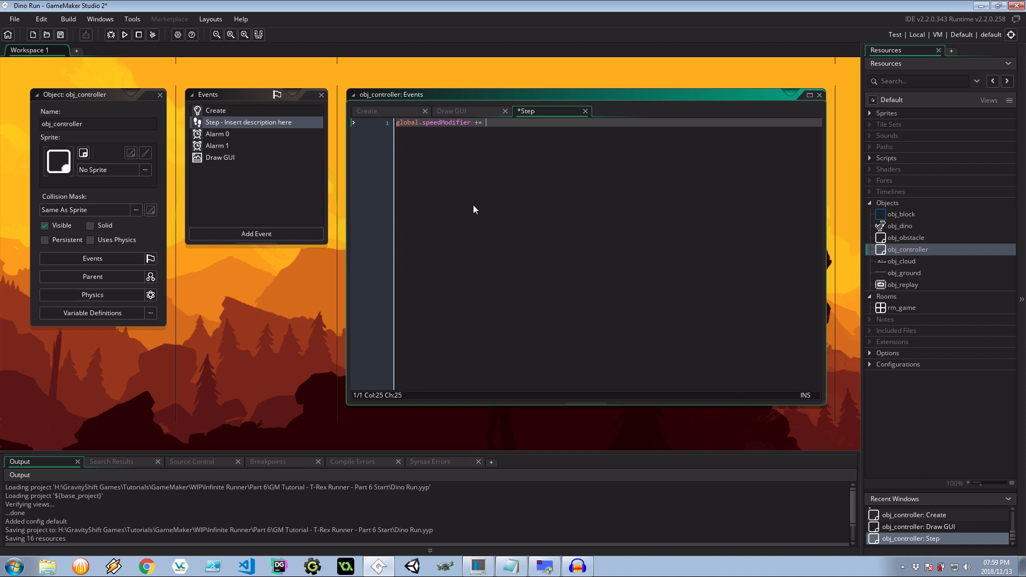
text(0.000)
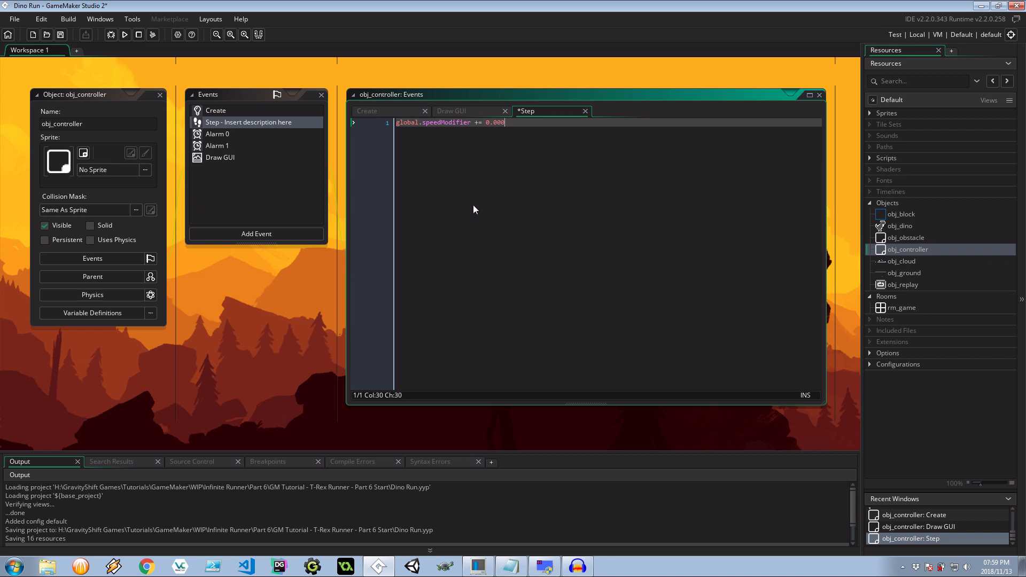
text(5;)
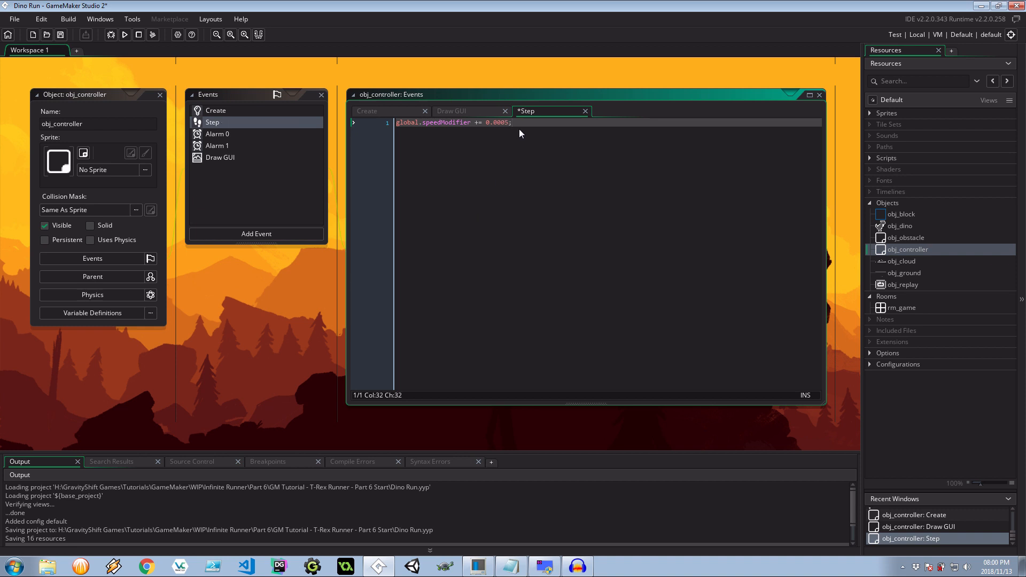
double_click(495, 123)
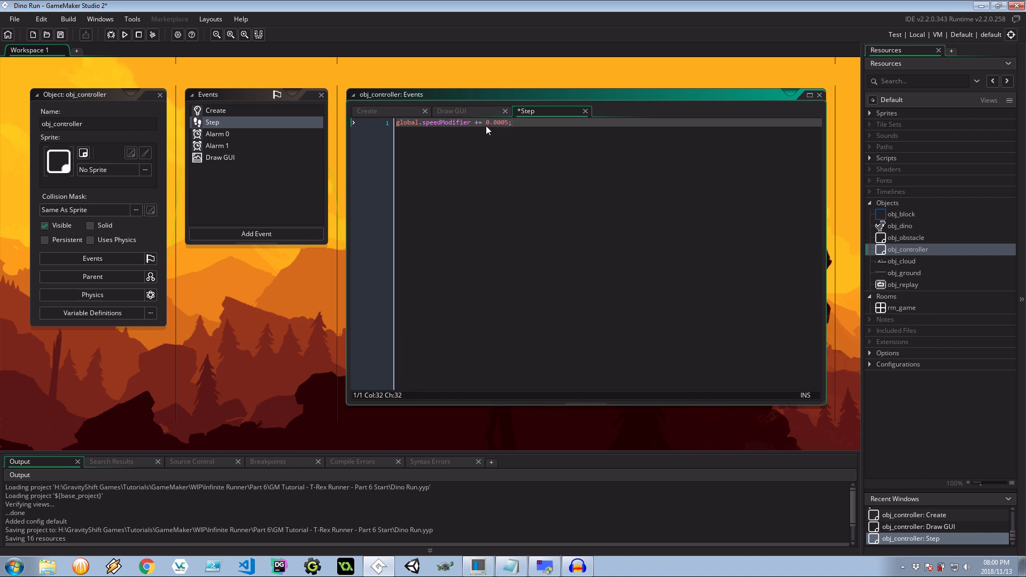
mouse_move(547, 143)
text(score += 1 *)
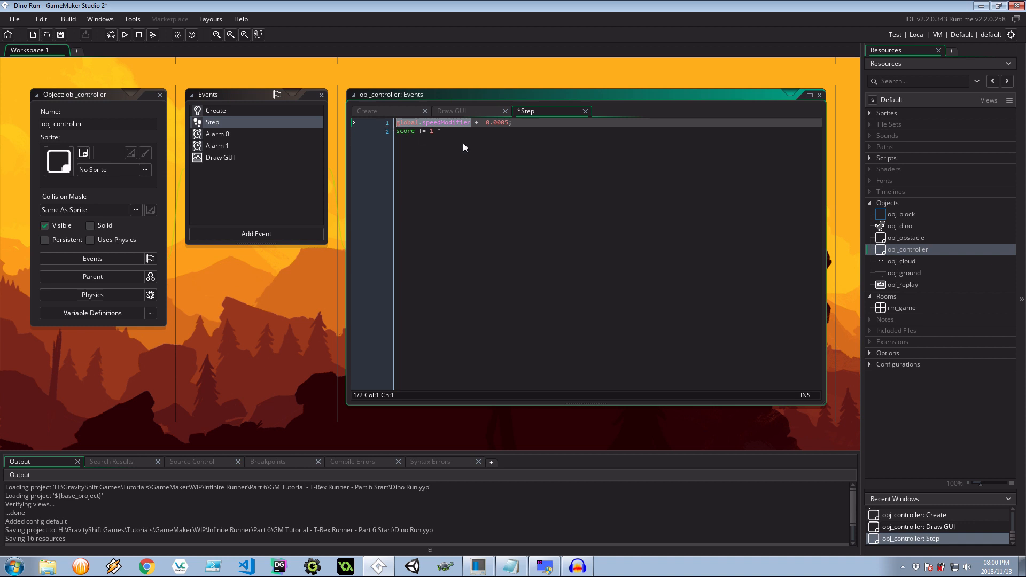
text(global.speedModifier;)
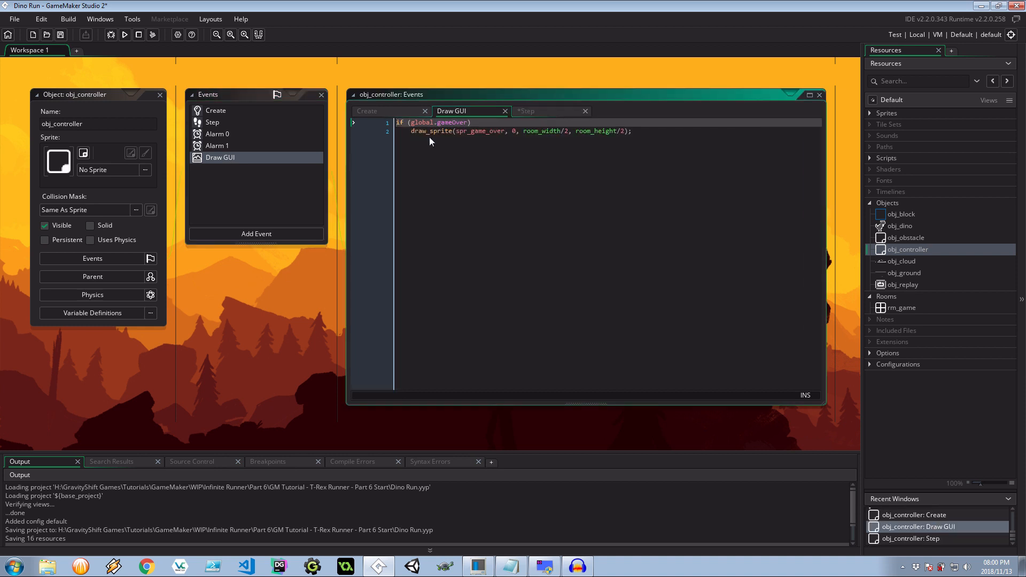
mouse_move(494, 167)
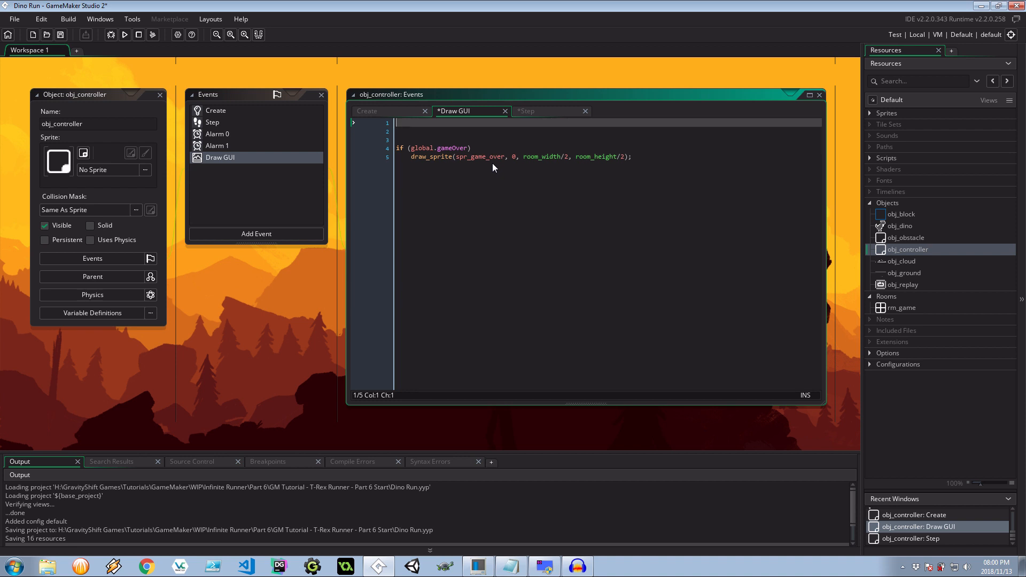
mouse_move(779, 110)
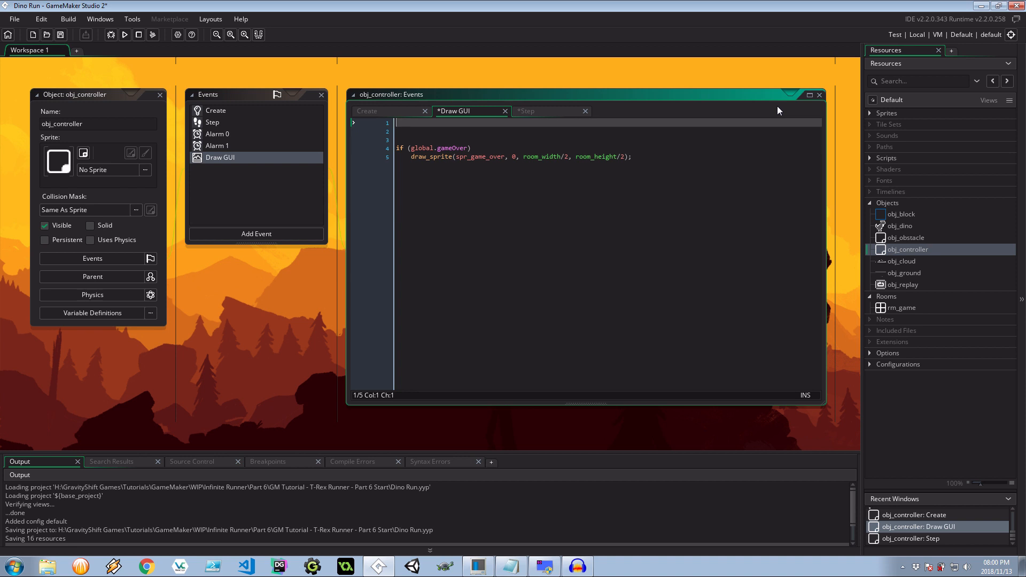
- Set the draw colour with make_colour_rgb and the font to fnt_man
text(draw)
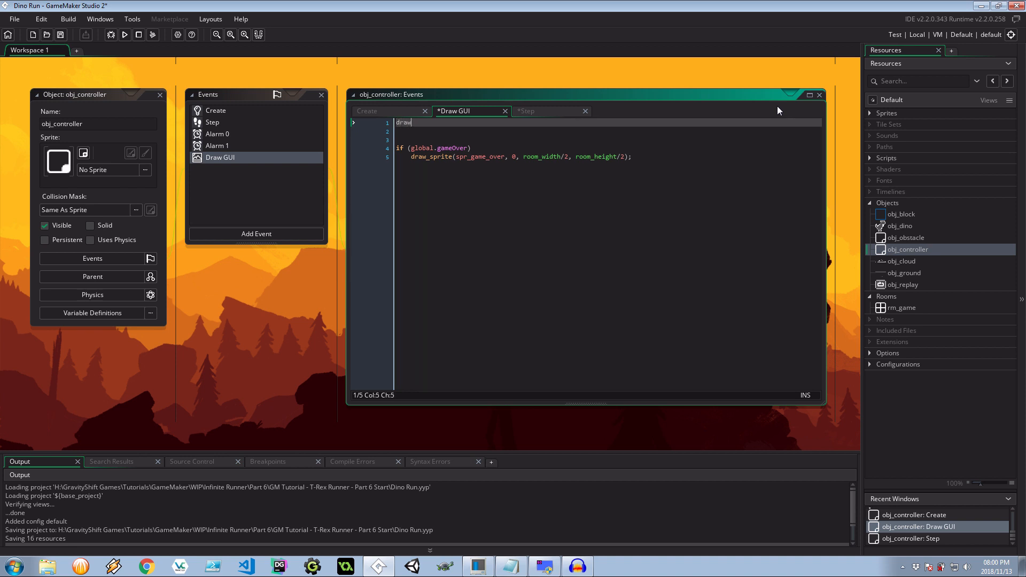
text(_set_color()
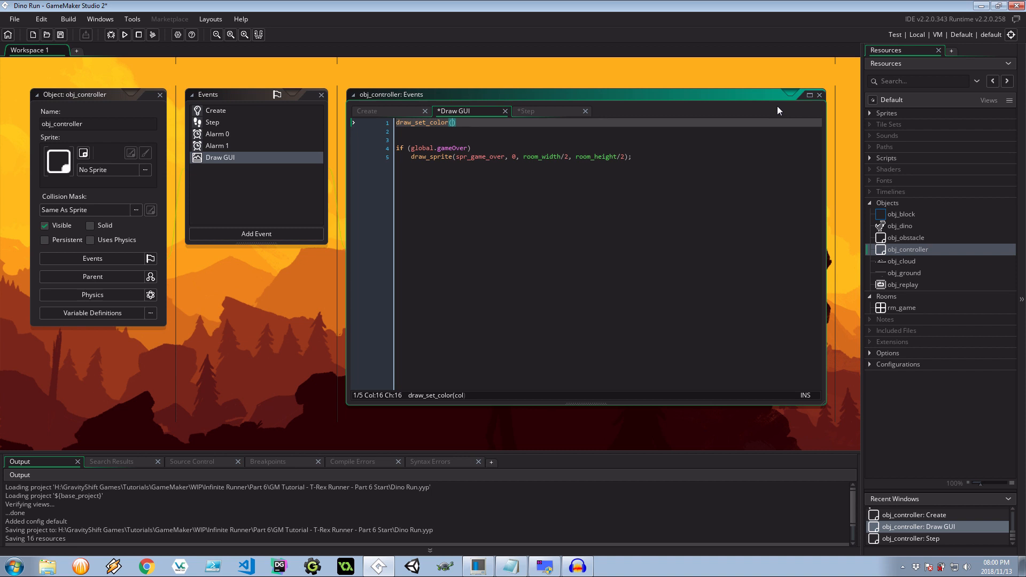
text(make_col)
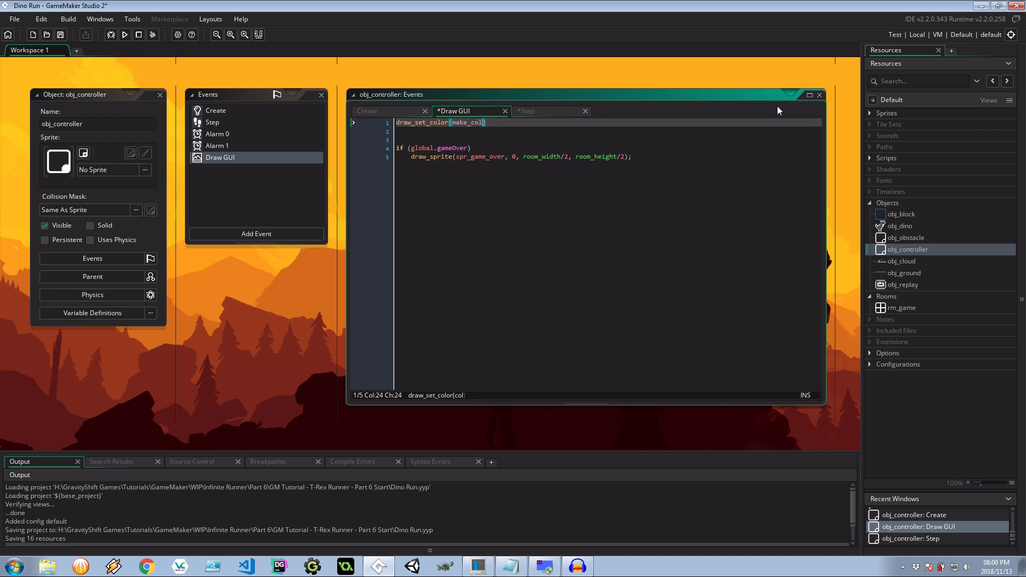
text(or_)
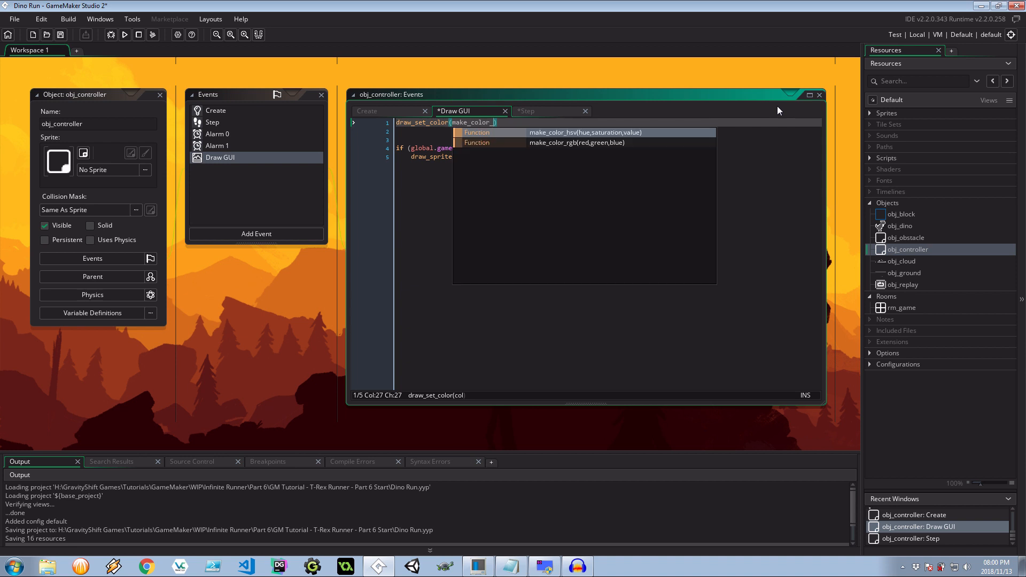
click(576, 143)
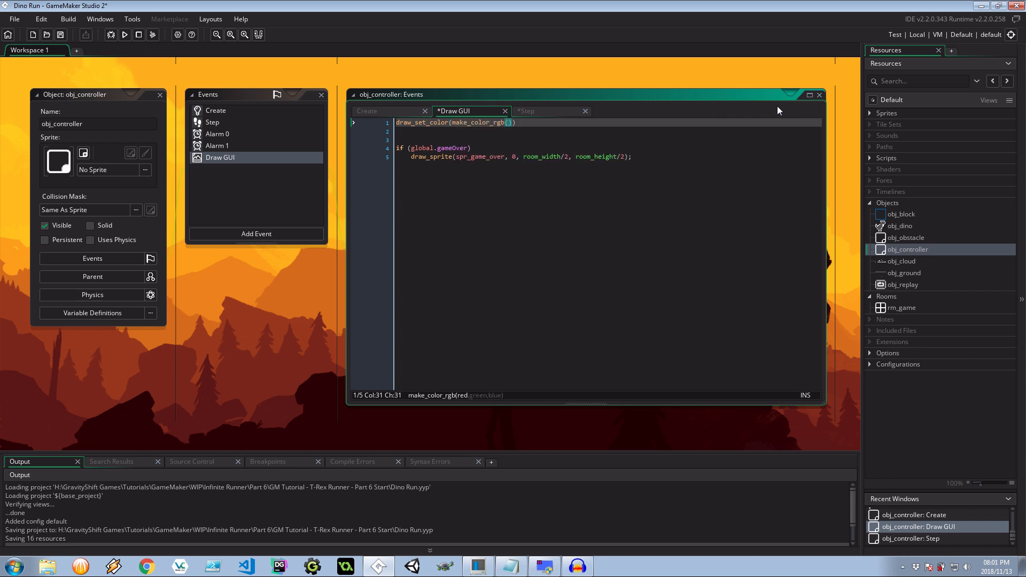
text(83, 83, 83)
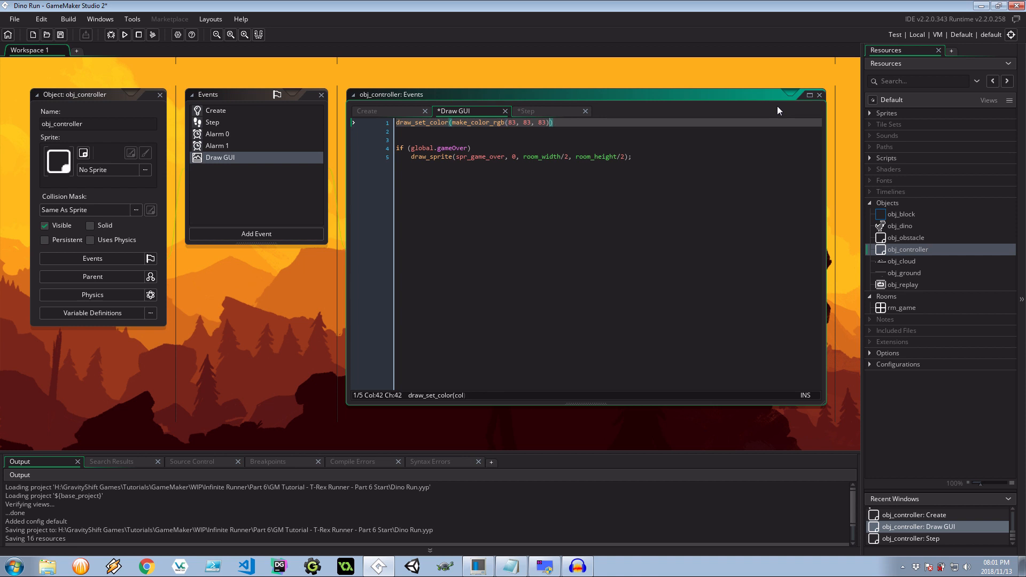
text(;)
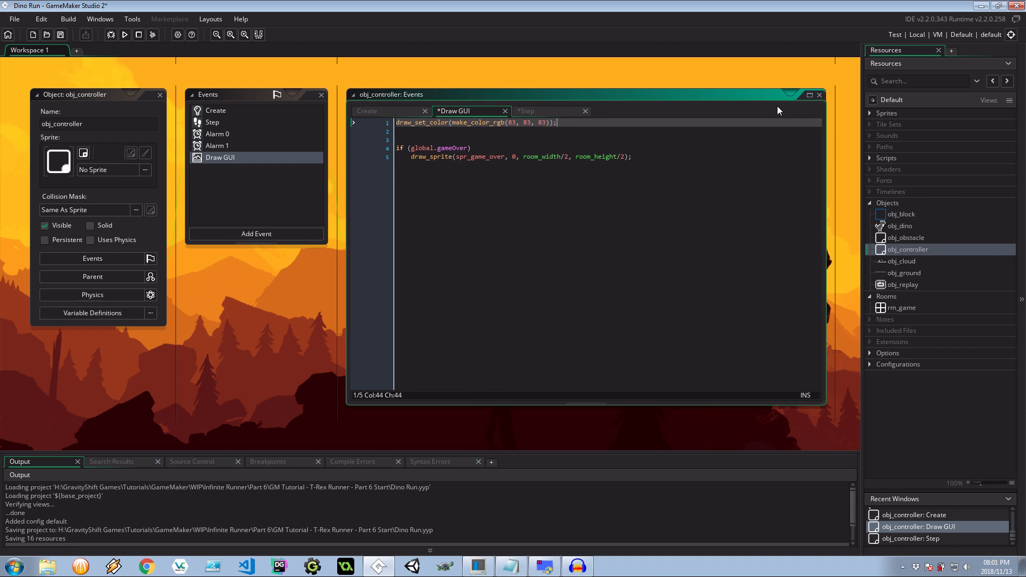
text(draw_set)
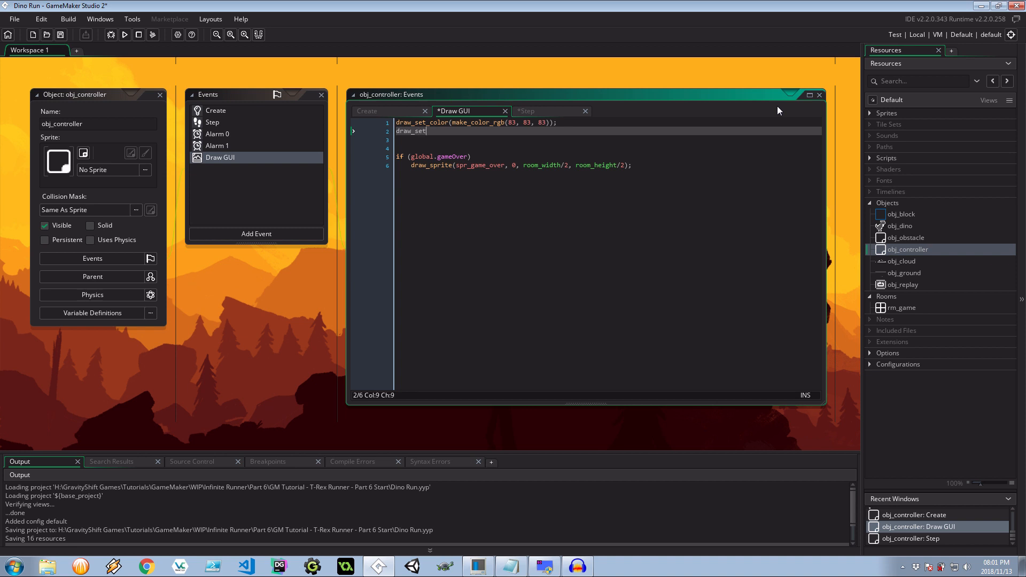
text(_font(fnt)
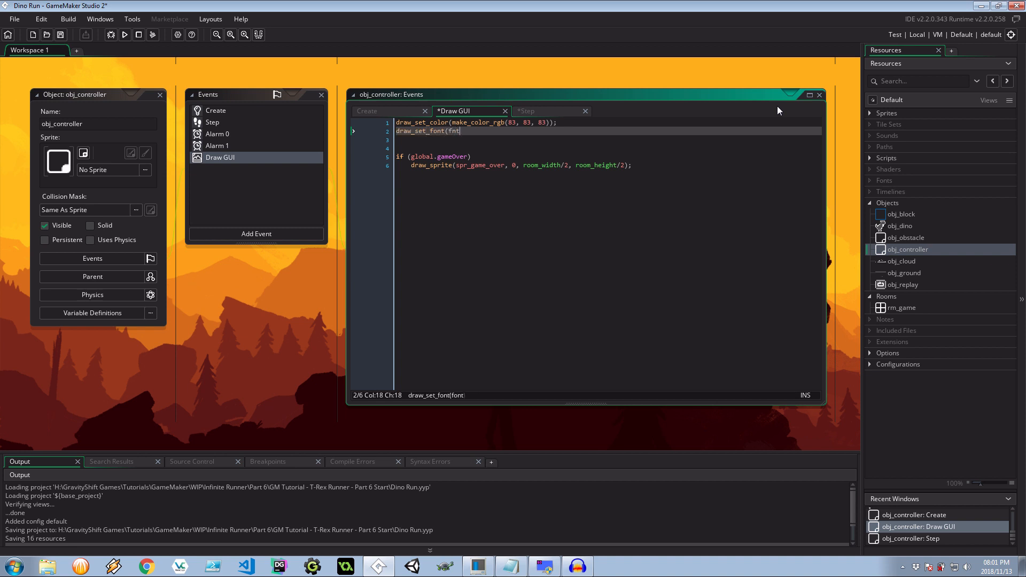
text(_man);)
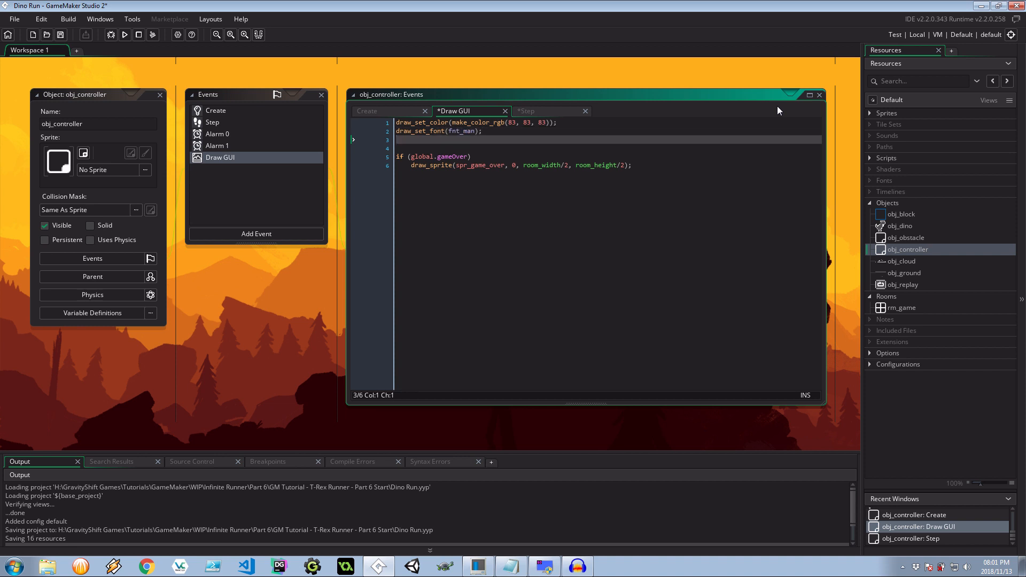
- Draw string(global.speedModifier) at room_width/2, room_height/2
text(draw_tex)
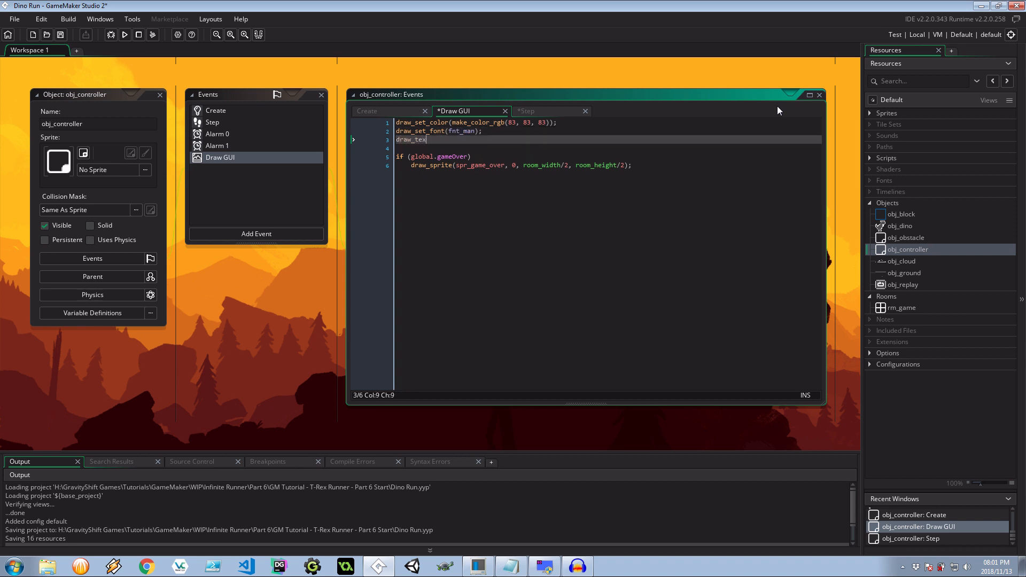
text(t()
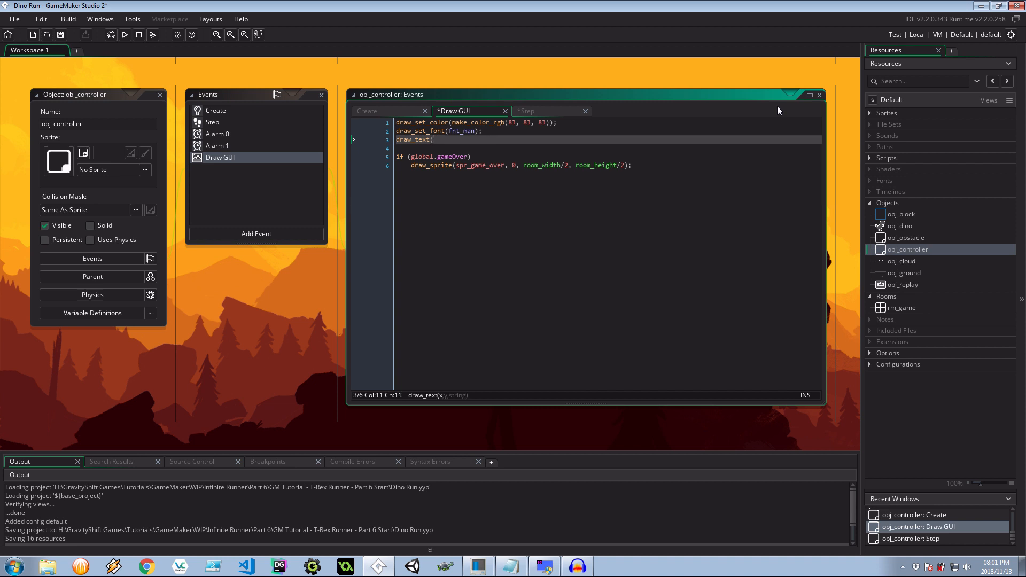
text(room_width/2, room)
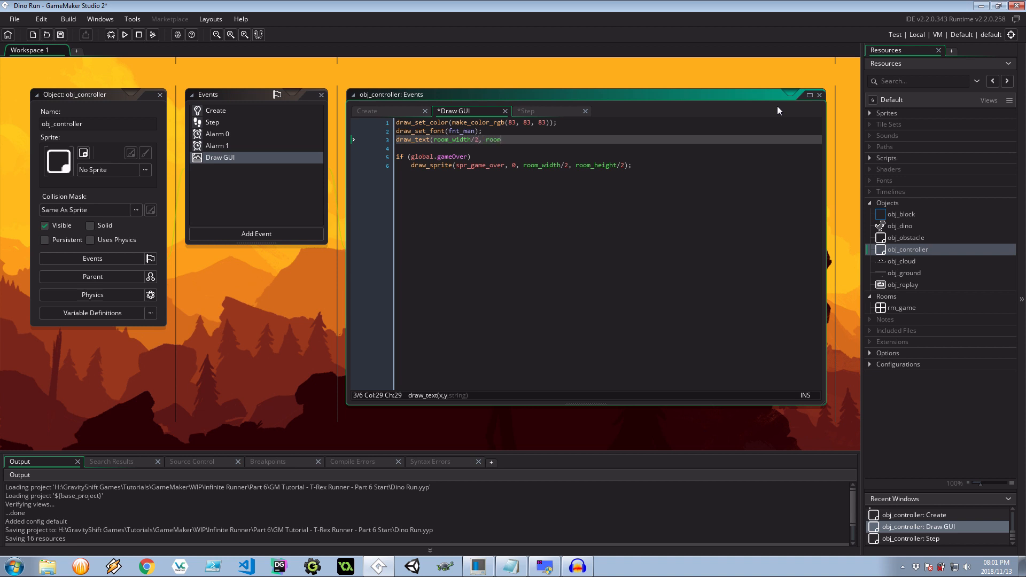
text(_width/)
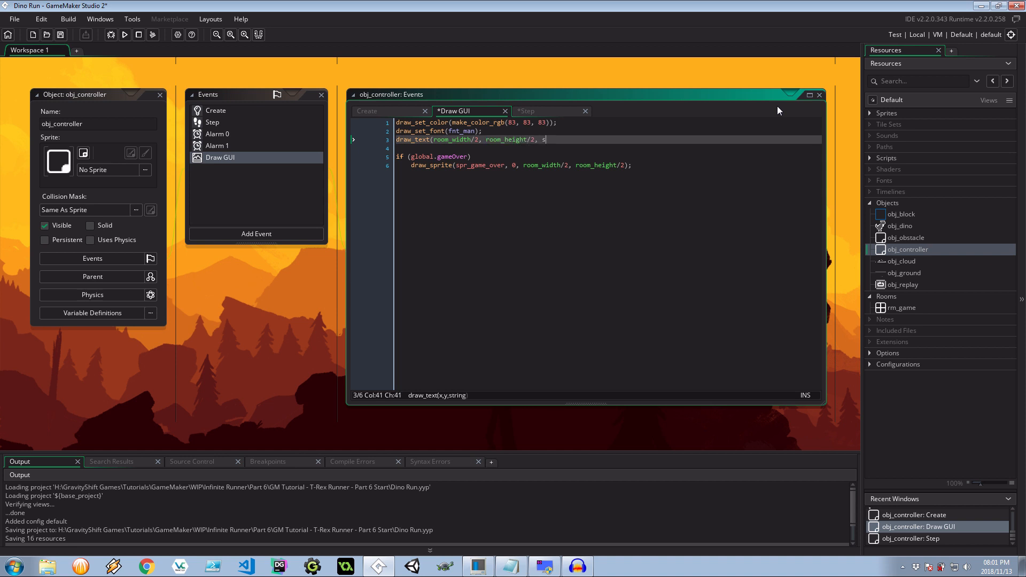
text(tring()
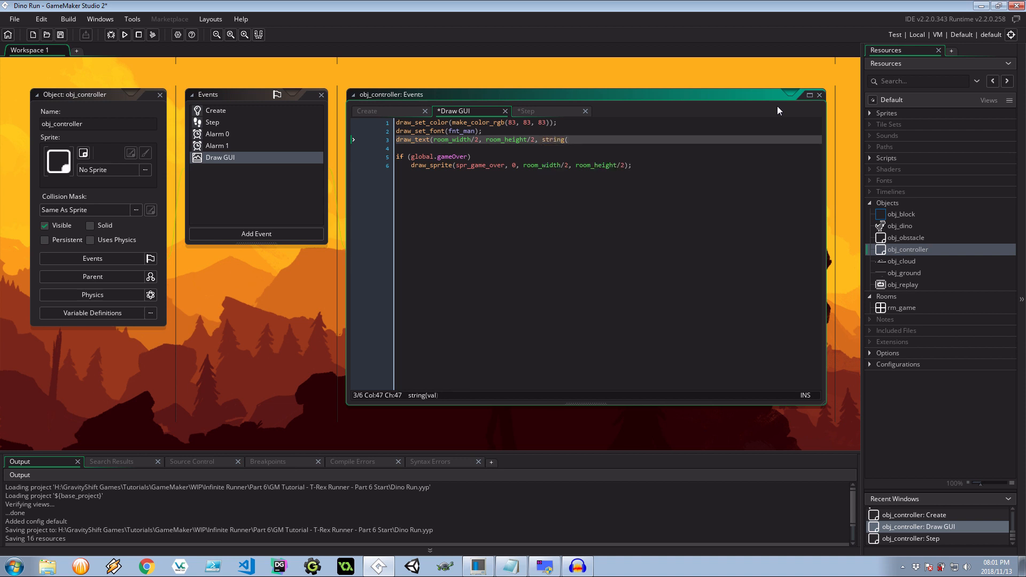
text(global.speedModifier)
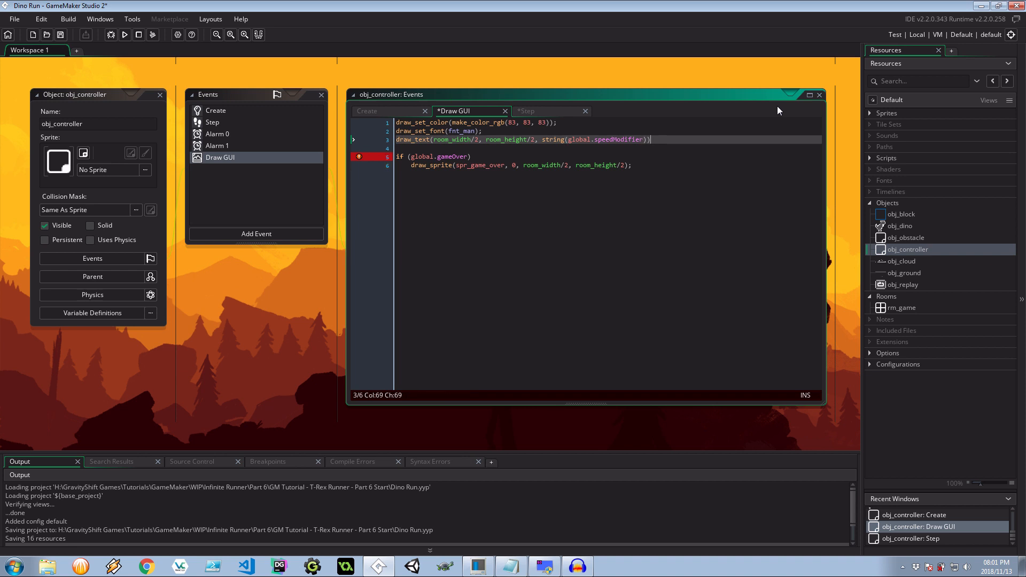
text(;)
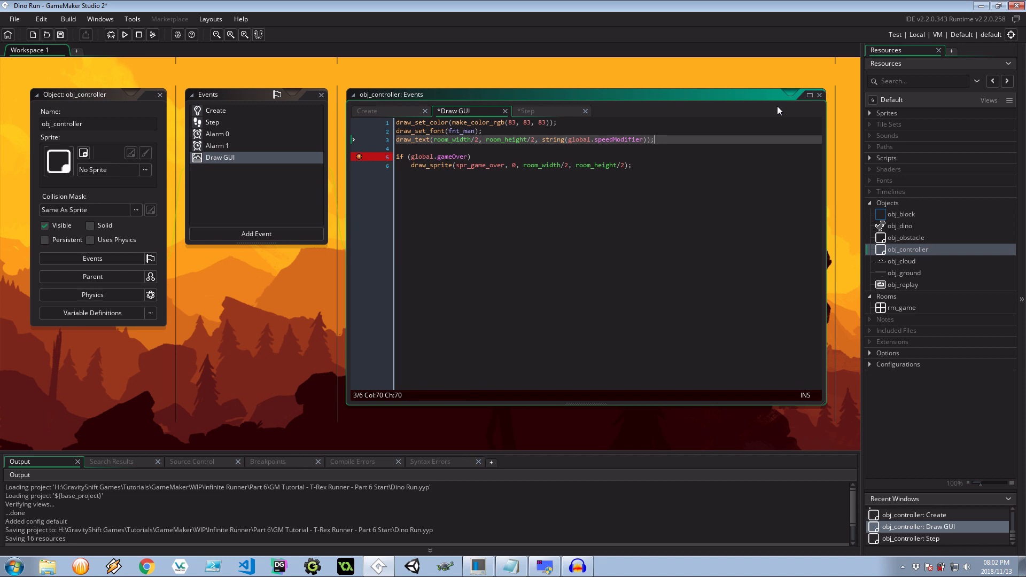
text(draw_text)
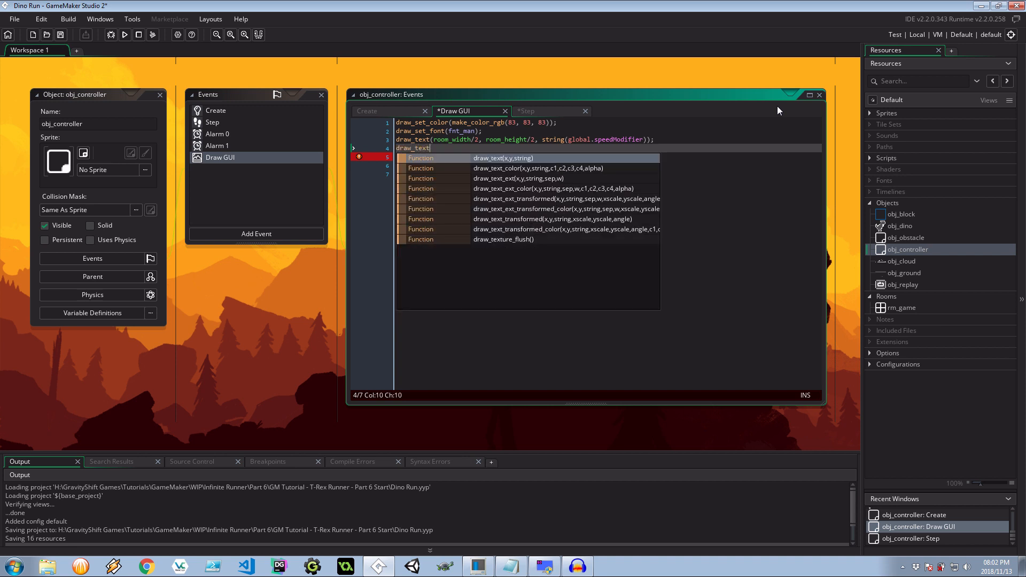
mouse_move(552, 136)
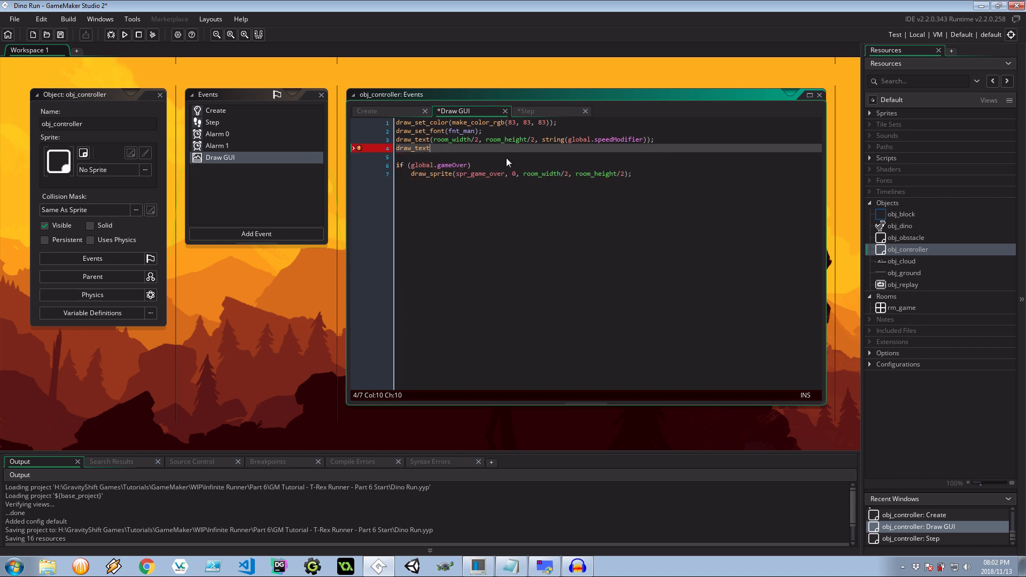
- Add draw_text(room_width - 100, 10, string(score)) and cross-check the Step event code
text(()
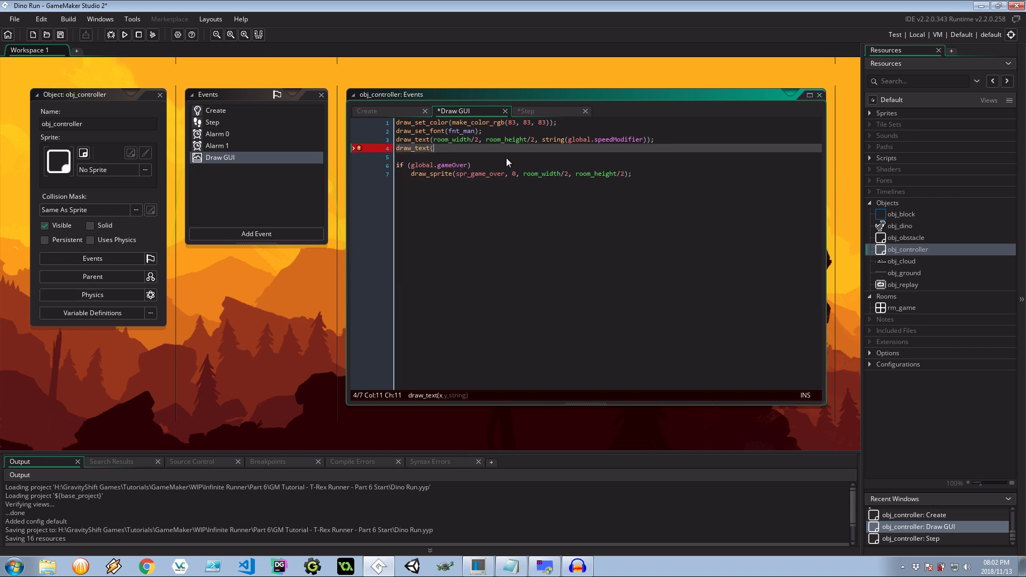
text(room_width)
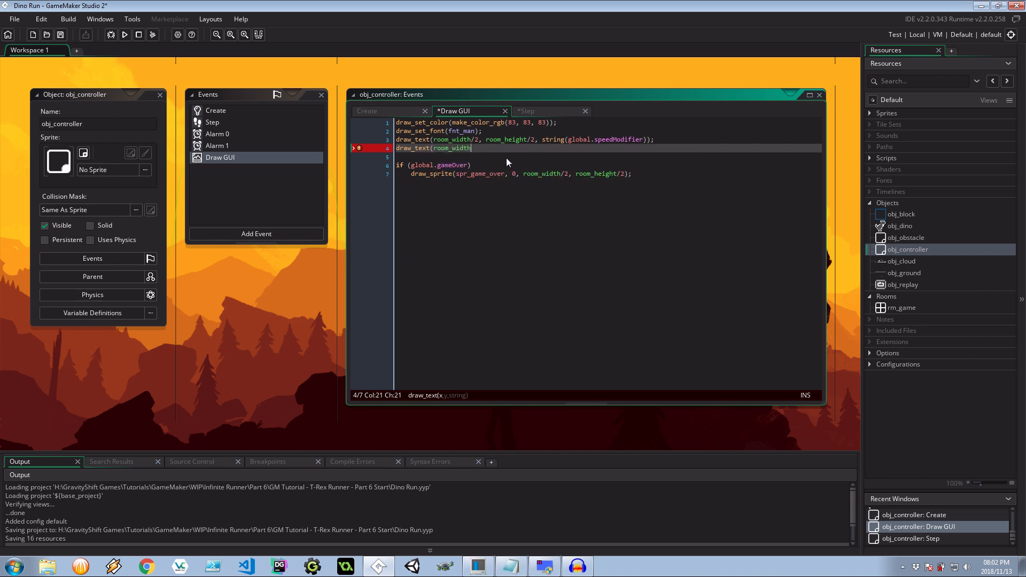
text(- 100)
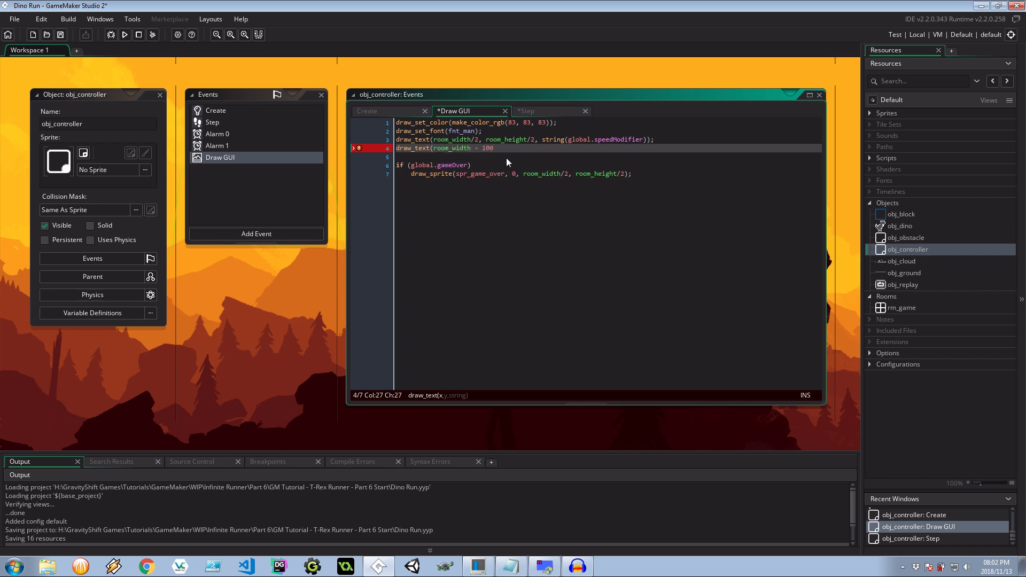
click(359, 166)
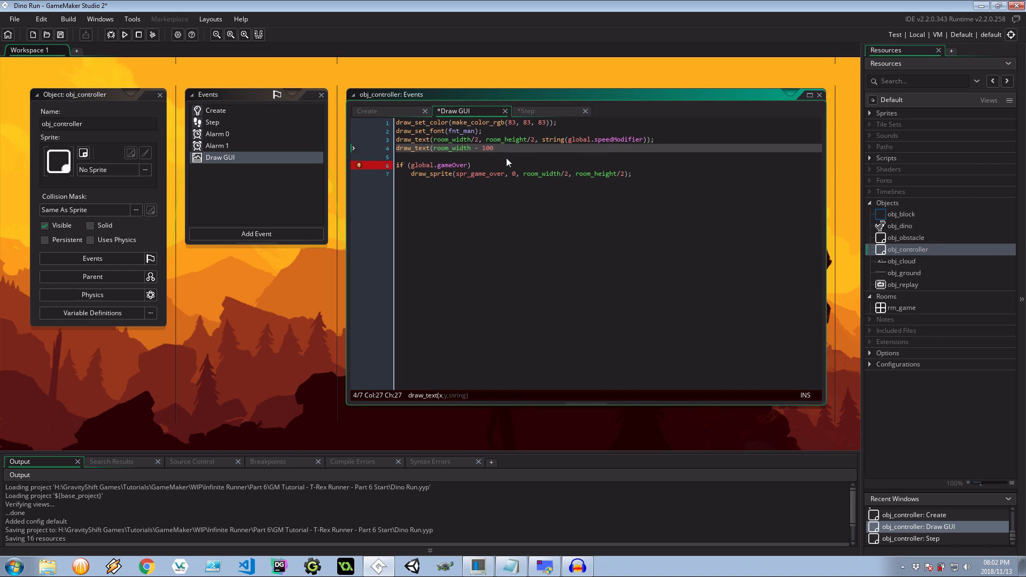
text(, 10)
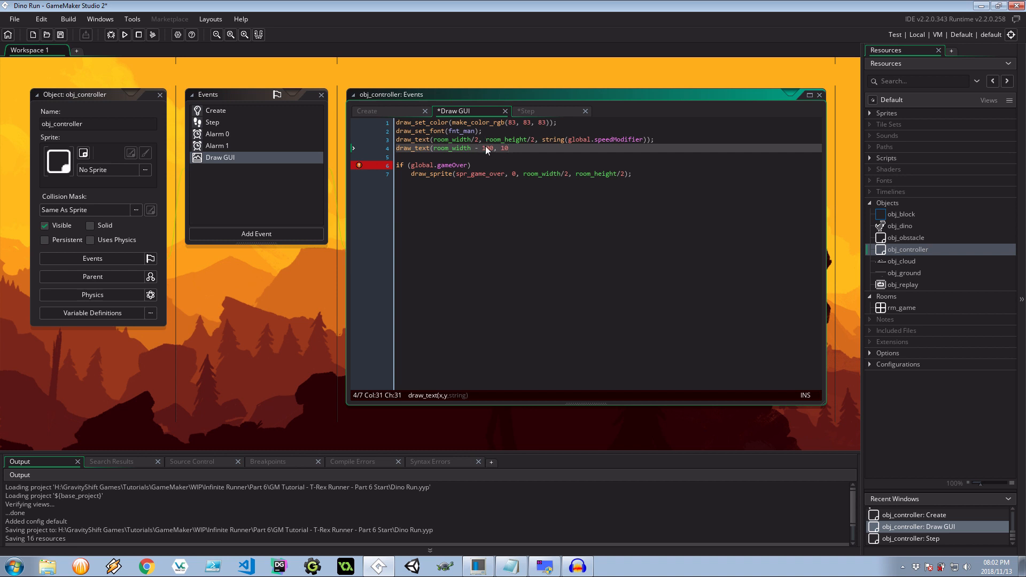
text(00)
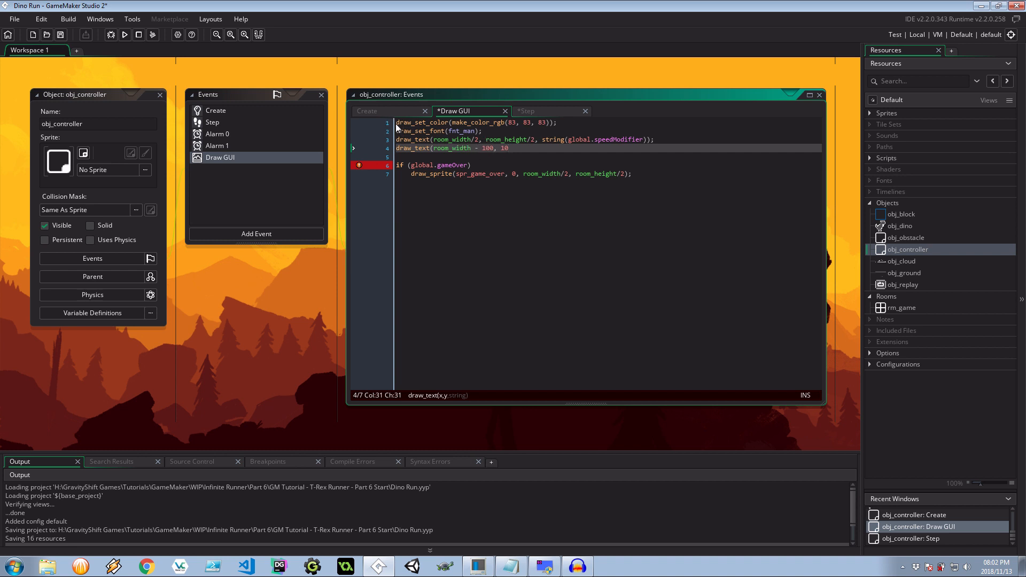
click(509, 148)
text(, string()
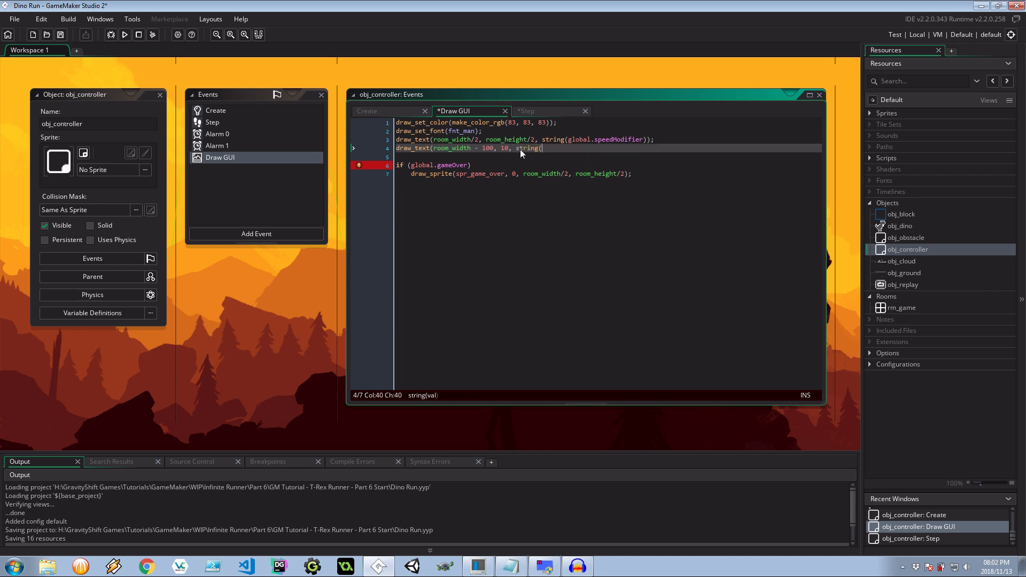
text(score);)
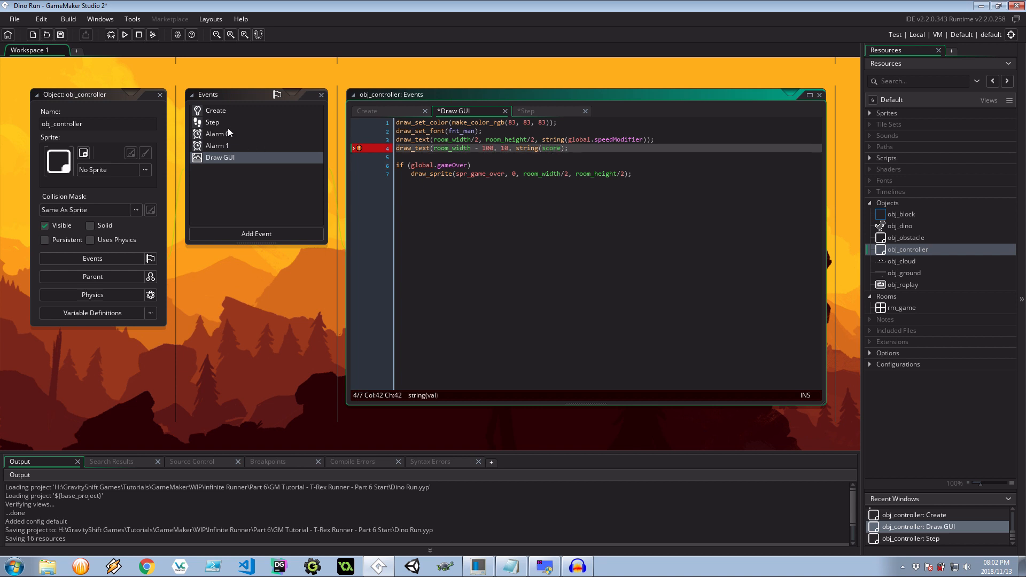
click(212, 123)
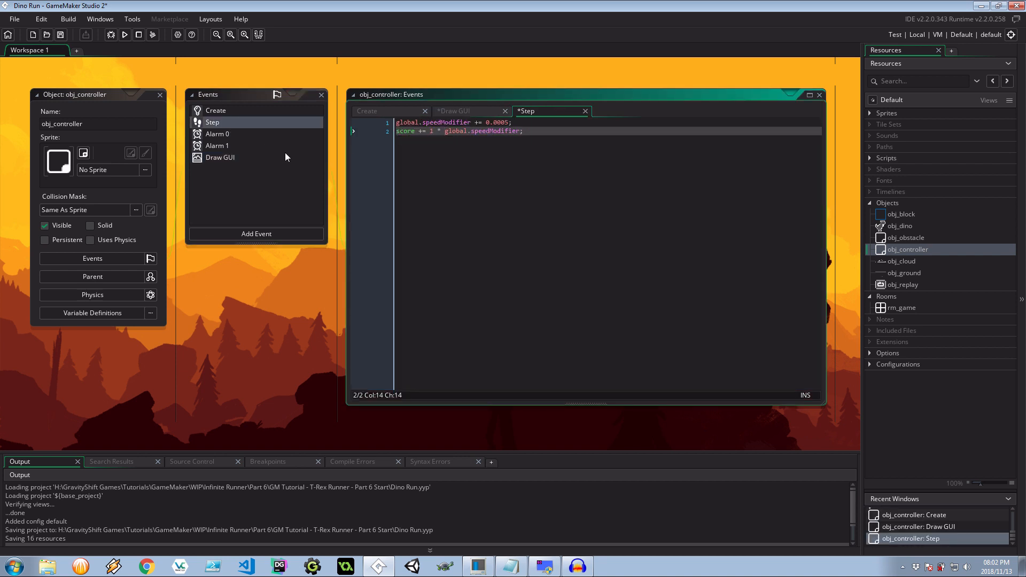
click(221, 158)
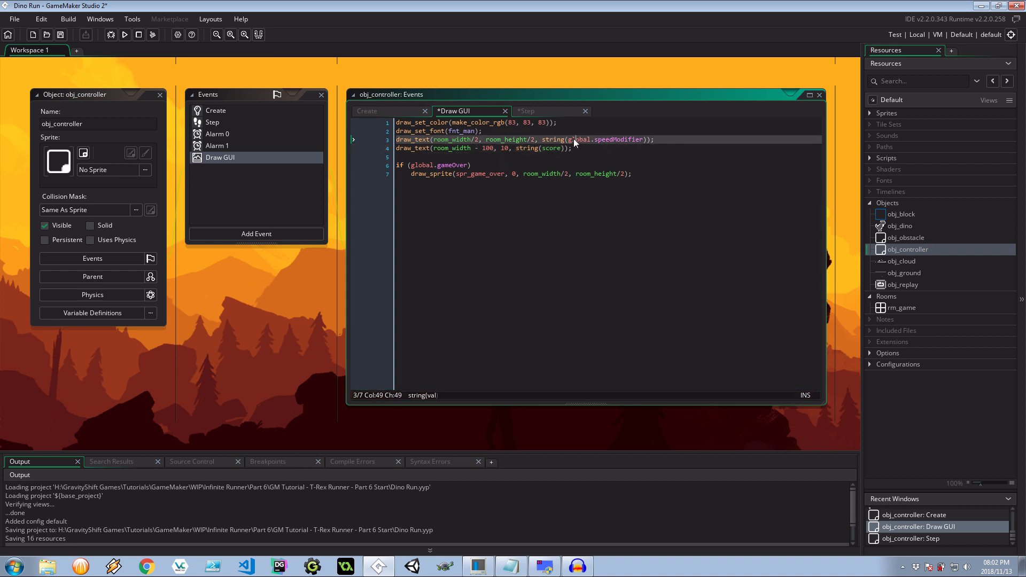
- Create the fnt_main font resource and pick its typeface from the font list
key(ctrl+s)
text(fnt_)
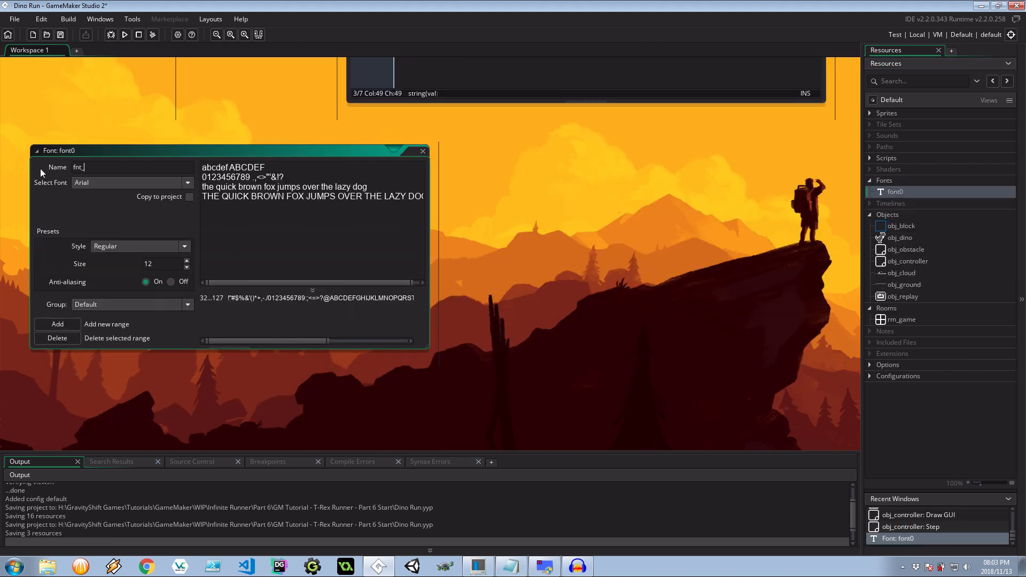
click(187, 182)
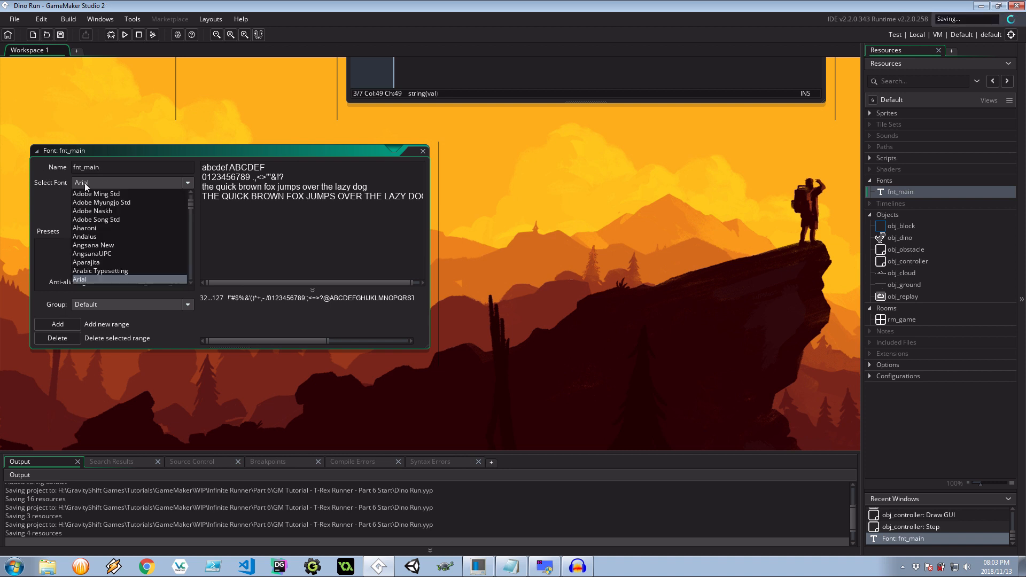
scroll(down, 3)
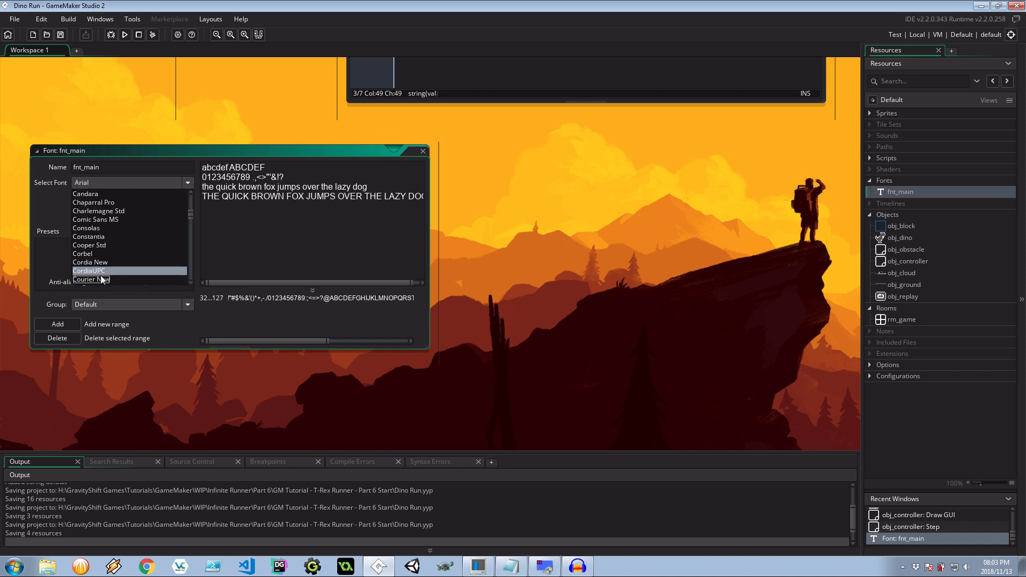
click(88, 279)
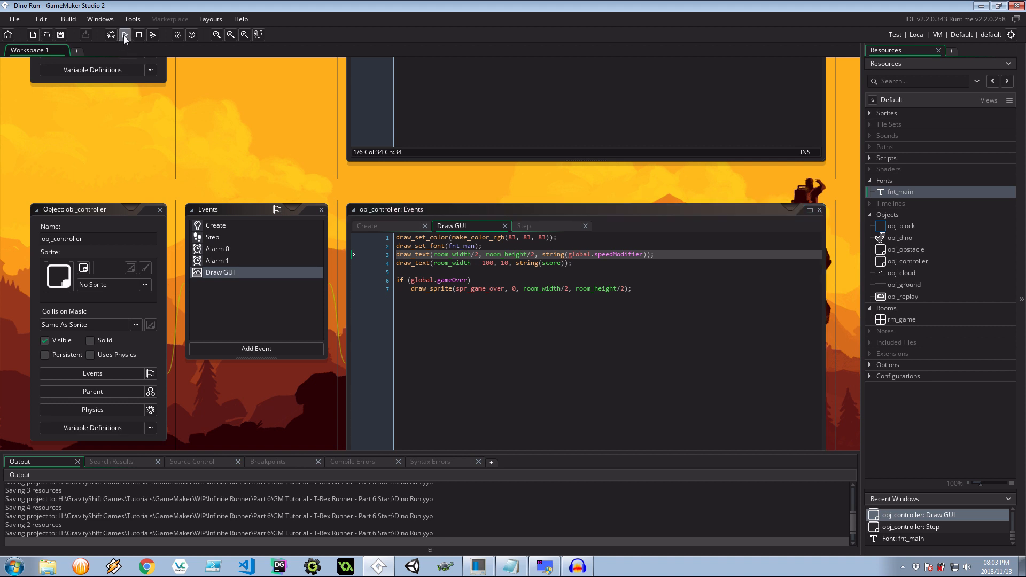
- Run the game, hit a fatal error, and launch the build again
click(124, 34)
text(i)
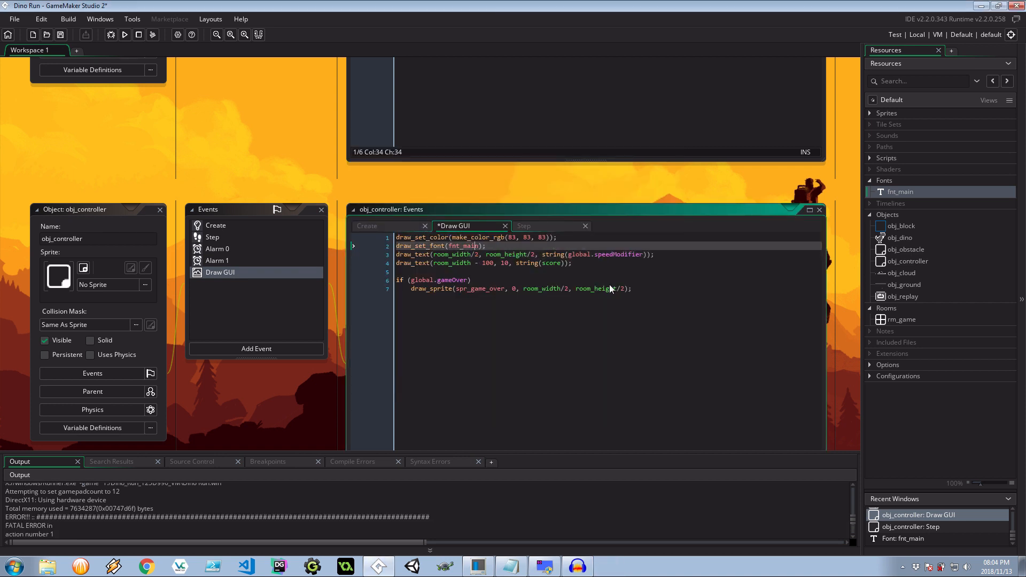
click(124, 34)
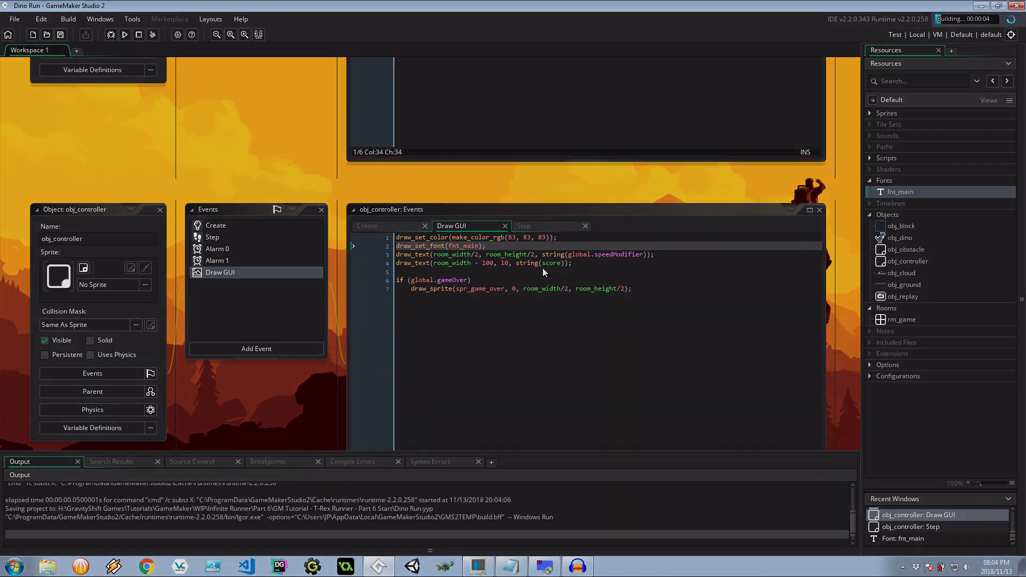